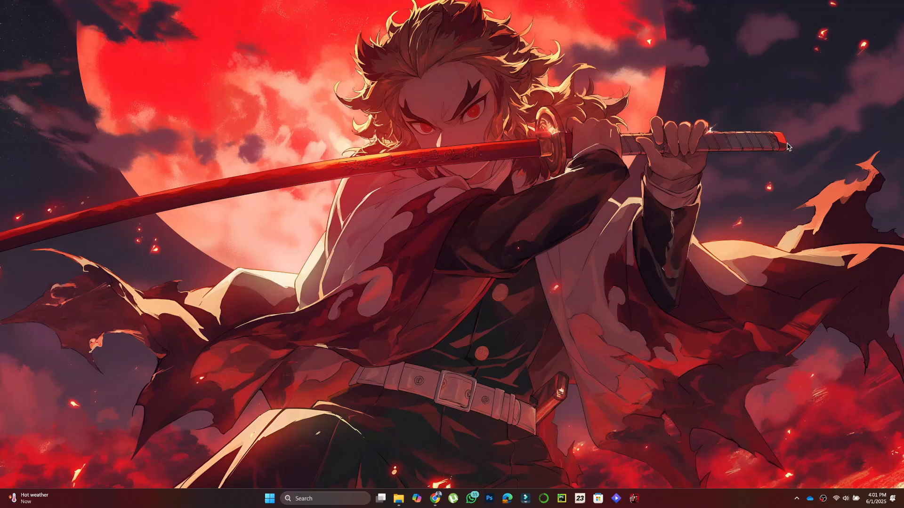
mouse_move(741, 425)
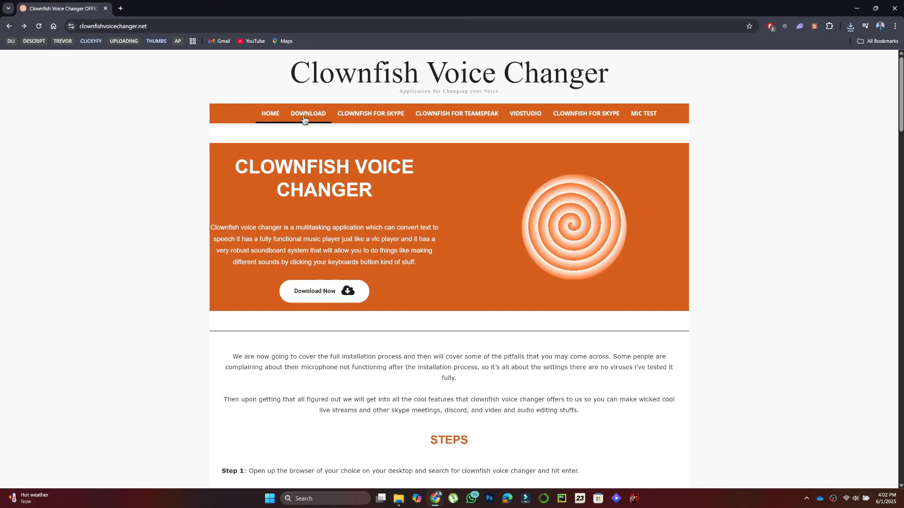
Download the Clownfish Voice Changer V1.91 installer from the site's Download page.
click(270, 114)
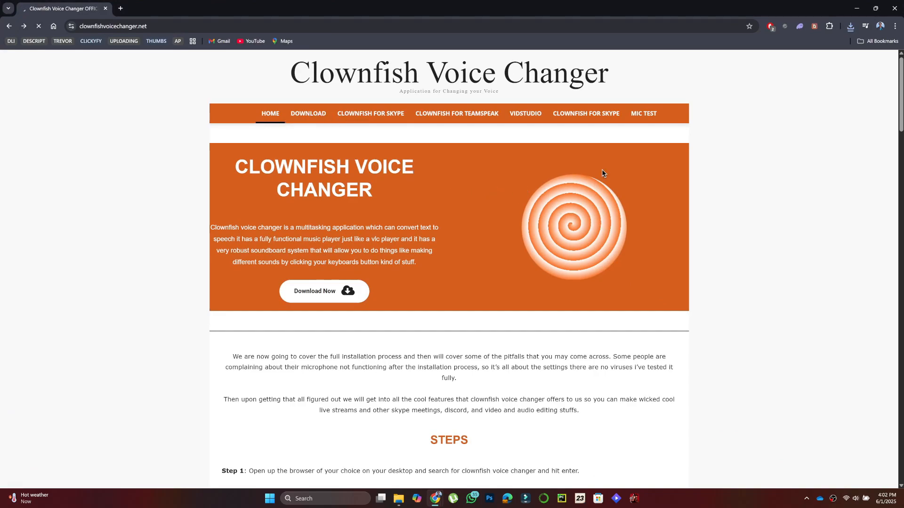
click(308, 114)
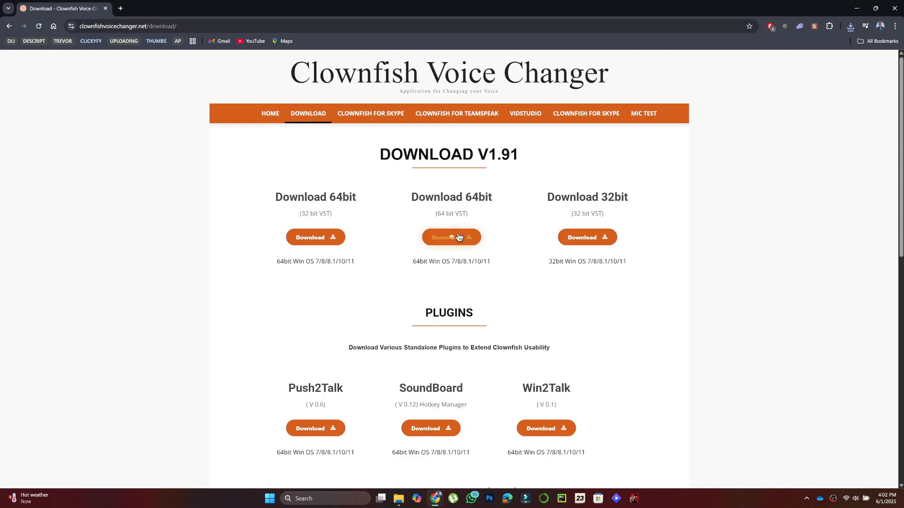
mouse_move(315, 237)
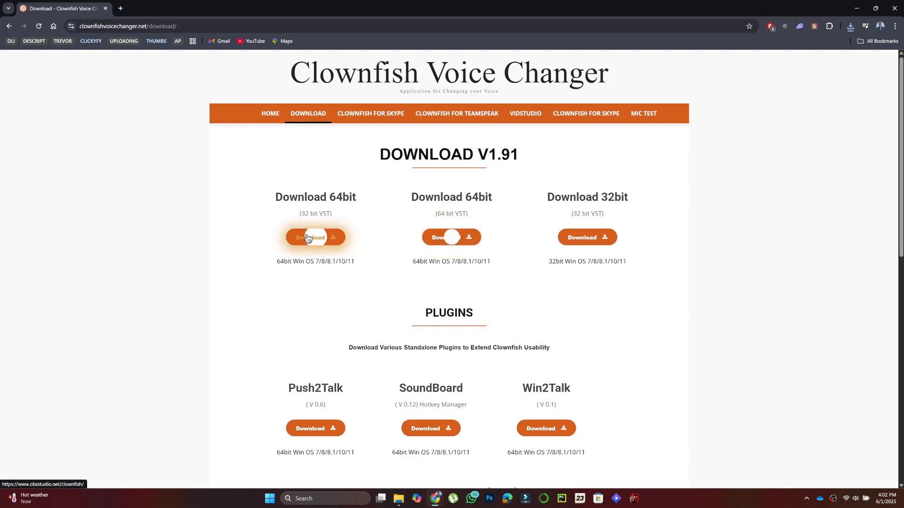
click(451, 237)
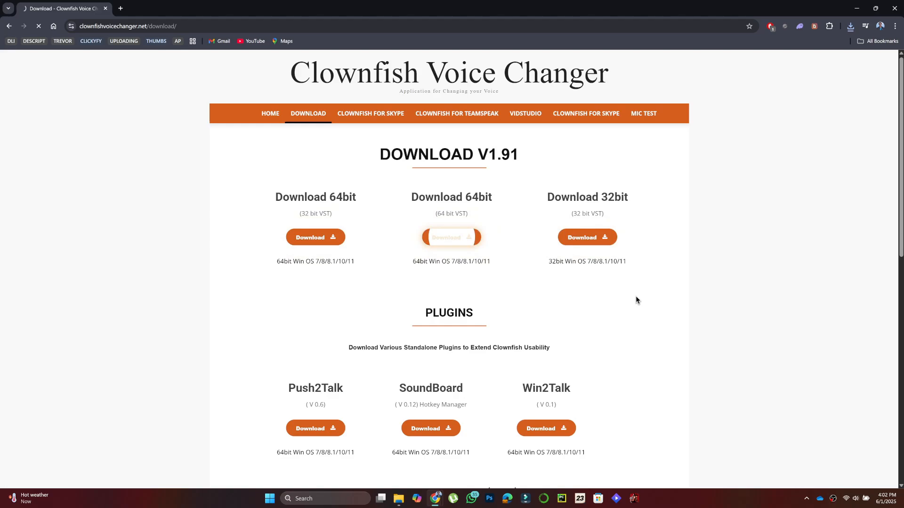
click(451, 238)
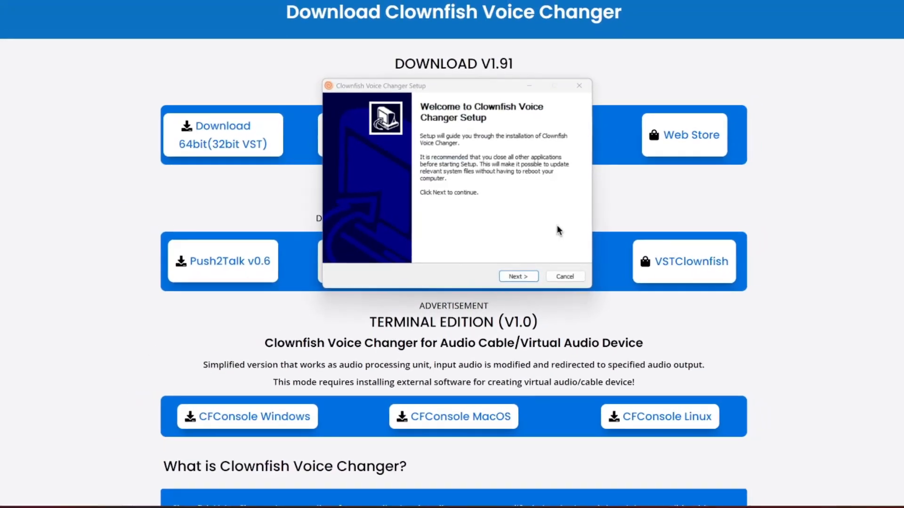
Install Clownfish Voice Changer with default components until setup reports Installation Complete.
click(518, 276)
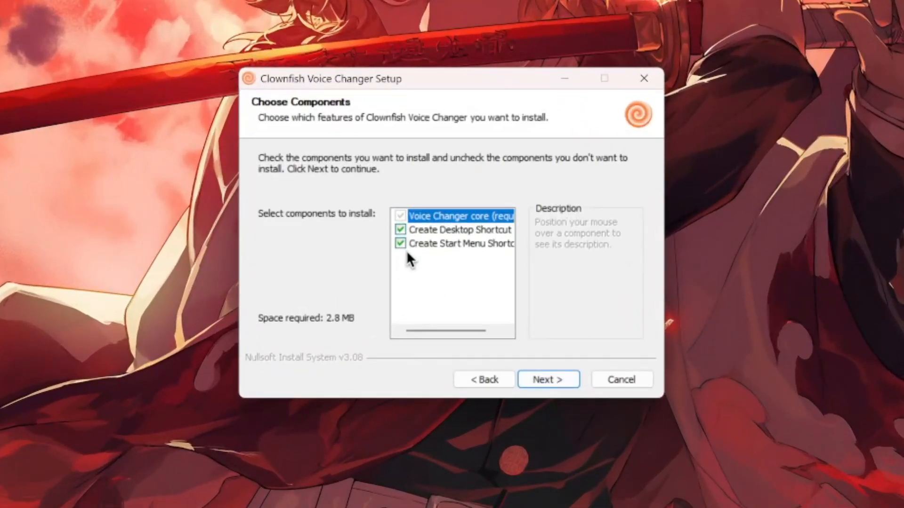
click(547, 380)
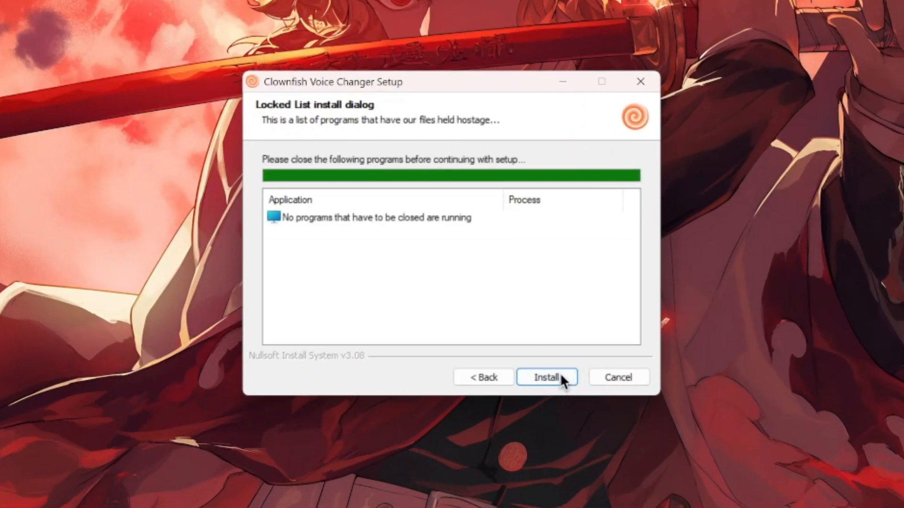
click(546, 377)
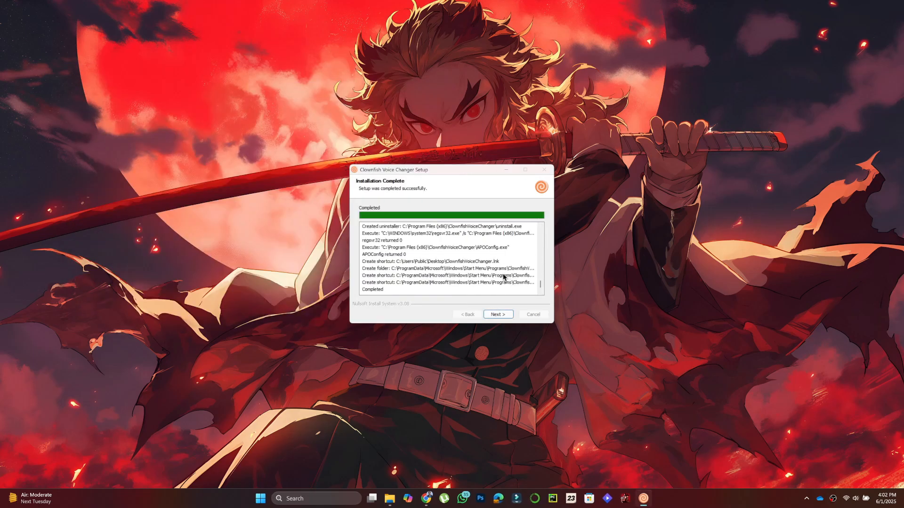
click(497, 315)
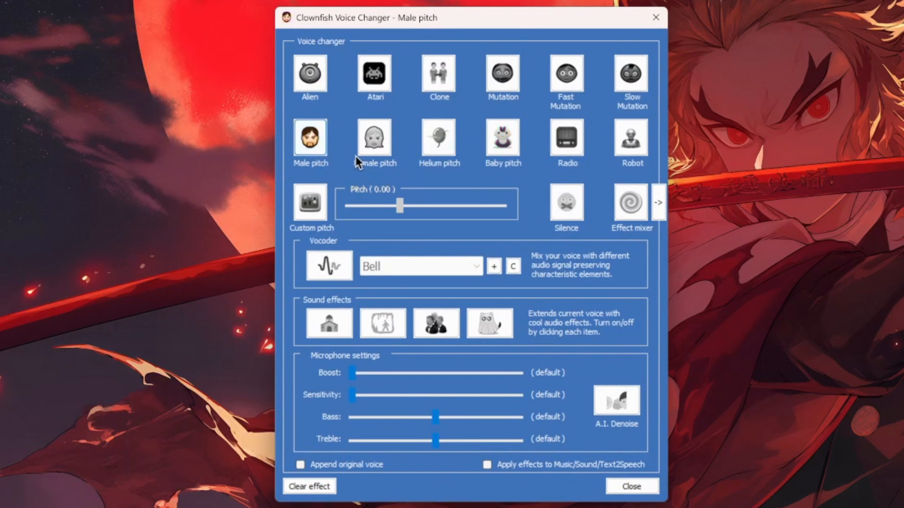
Try Helium pitch then Baby pitch, then clear the effect so the changer reads Inactive.
click(438, 140)
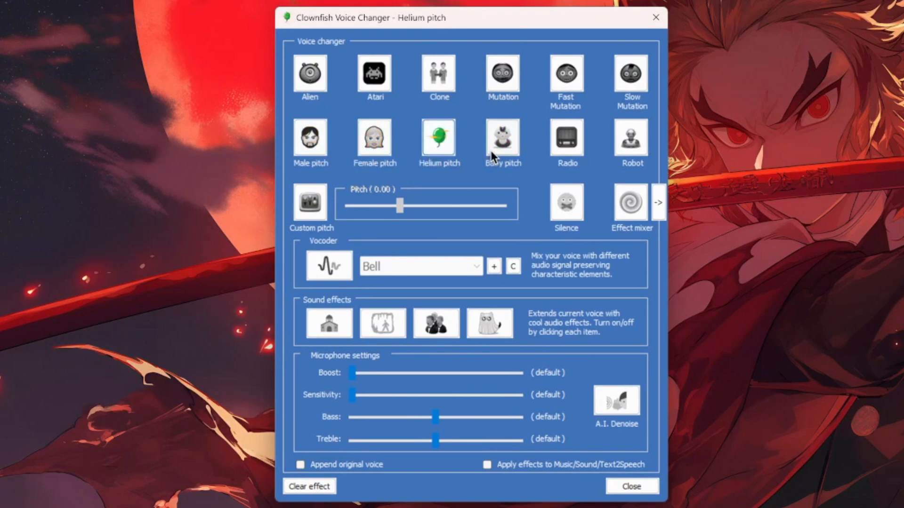
click(502, 138)
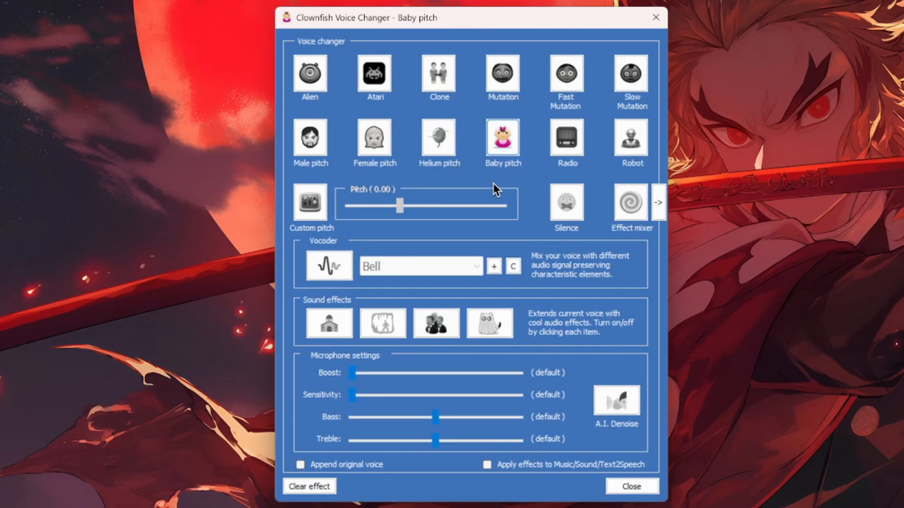
mouse_move(323, 461)
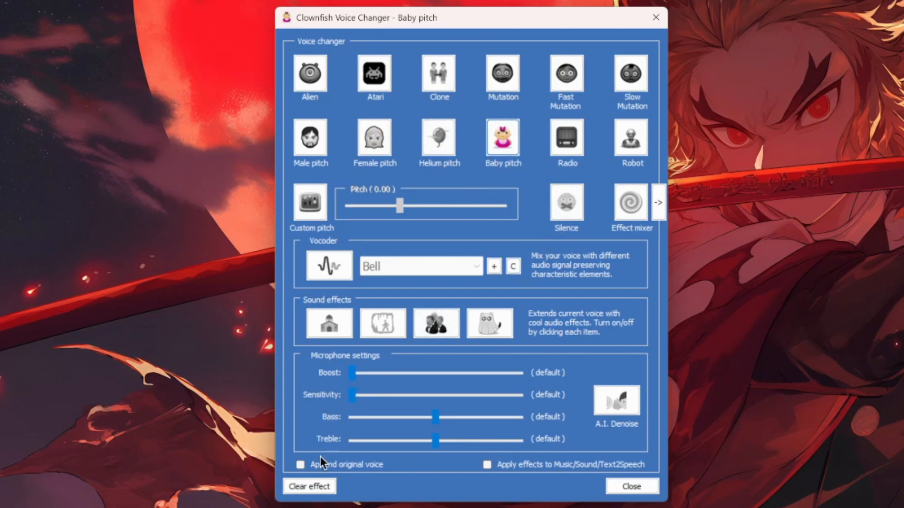
click(310, 487)
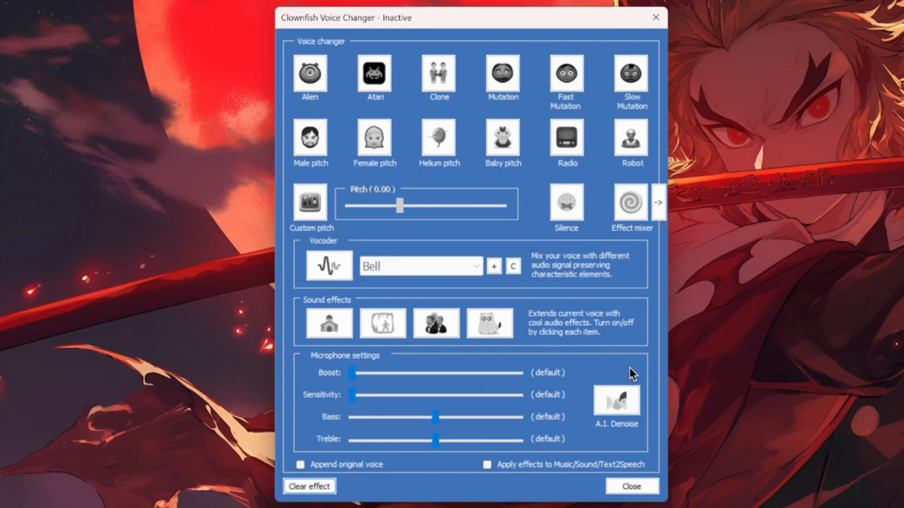